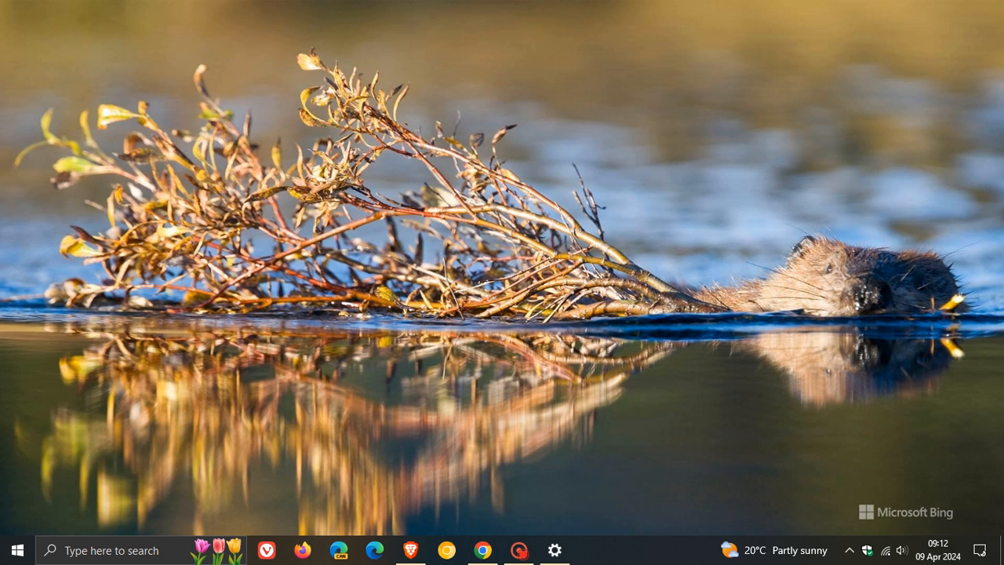
View the Windows update history in Settings
left_click(555, 549)
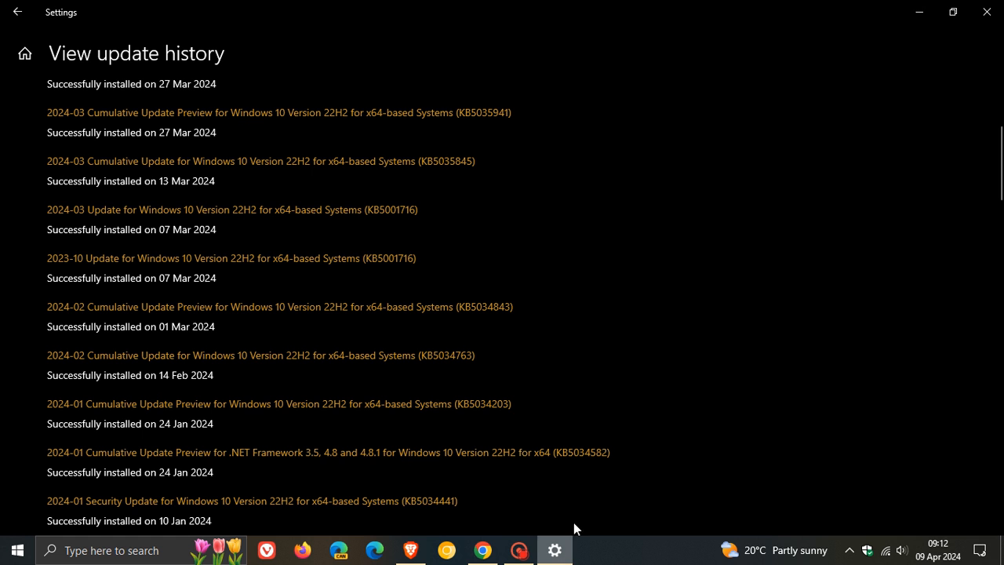
mouse_move(627, 390)
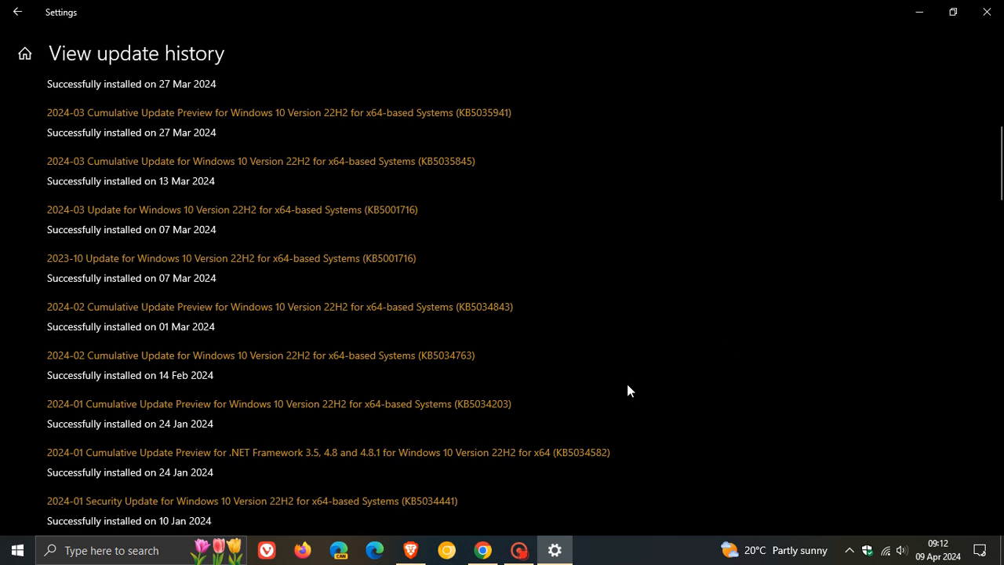
scroll("down", 3)
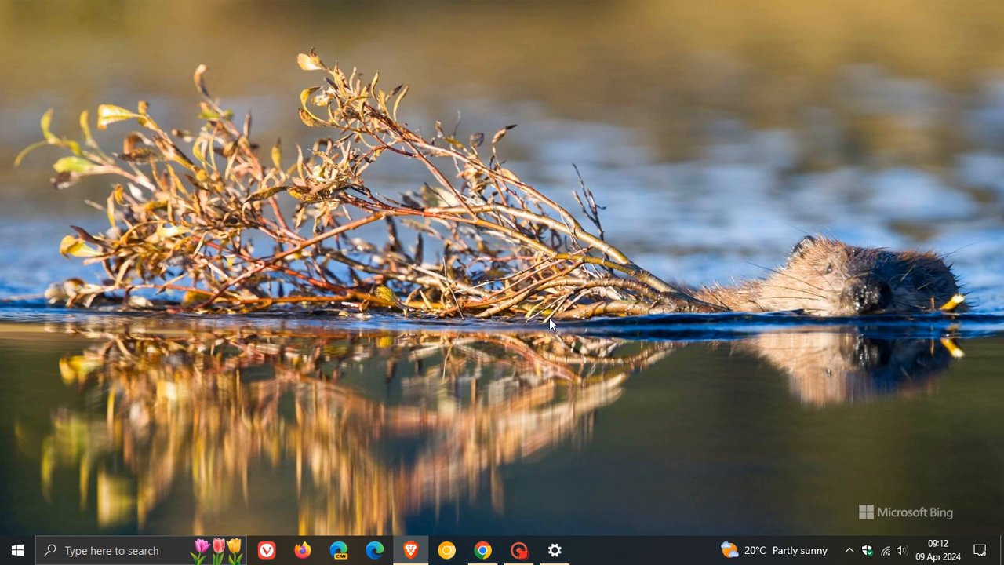
Lock the PC from the Start account menu to show the lock screen weather widget
left_click(15, 550)
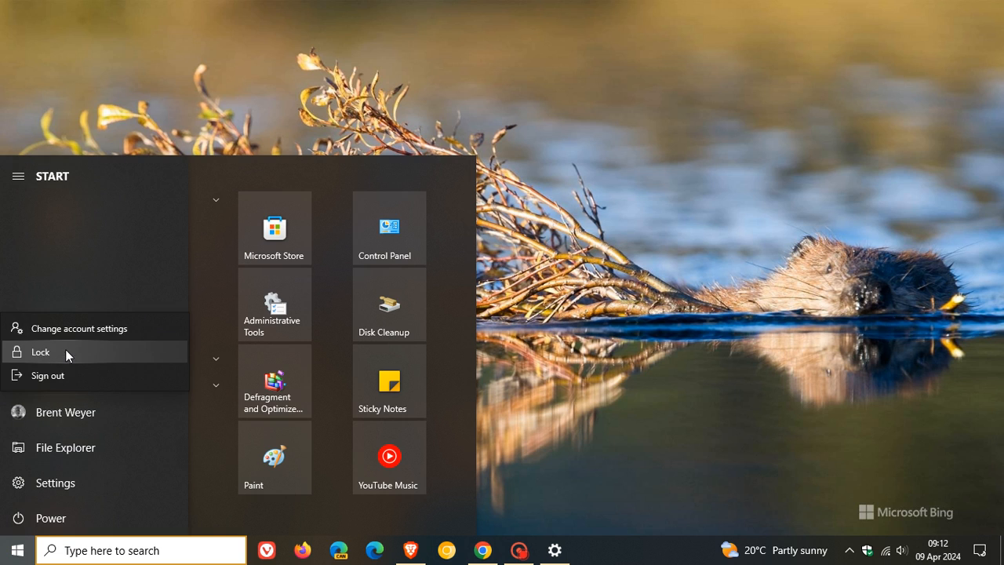
left_click(41, 351)
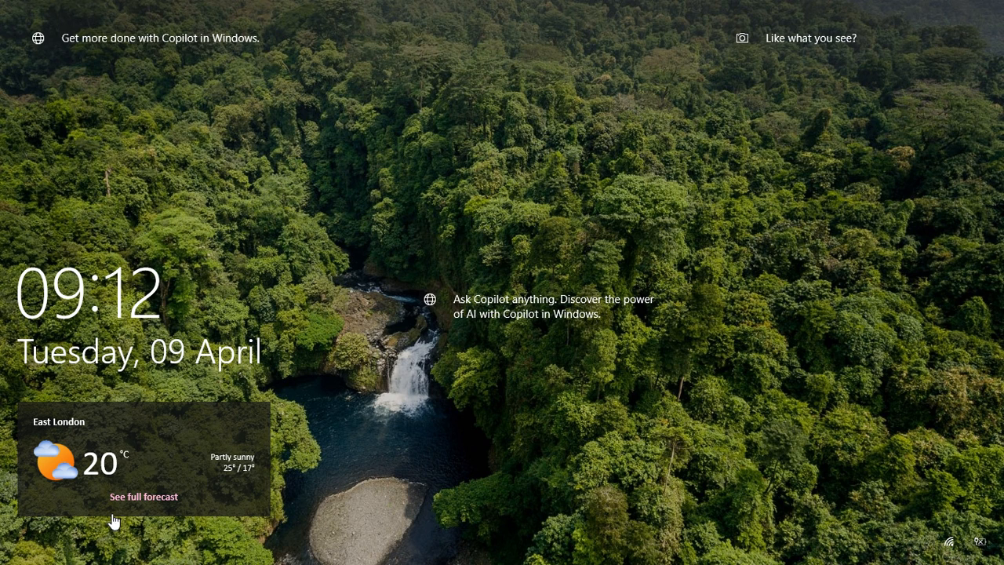
mouse_move(514, 392)
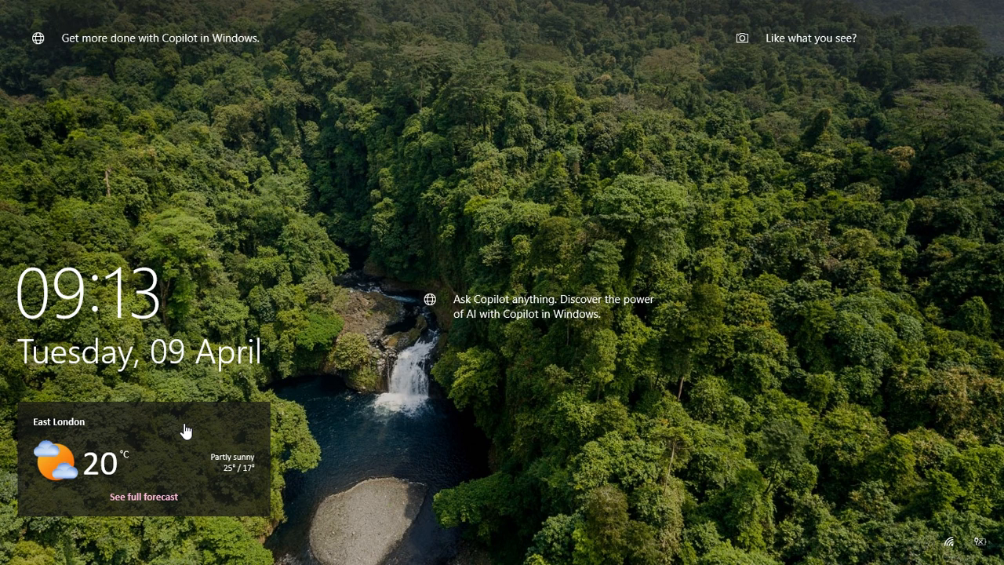
mouse_move(34, 391)
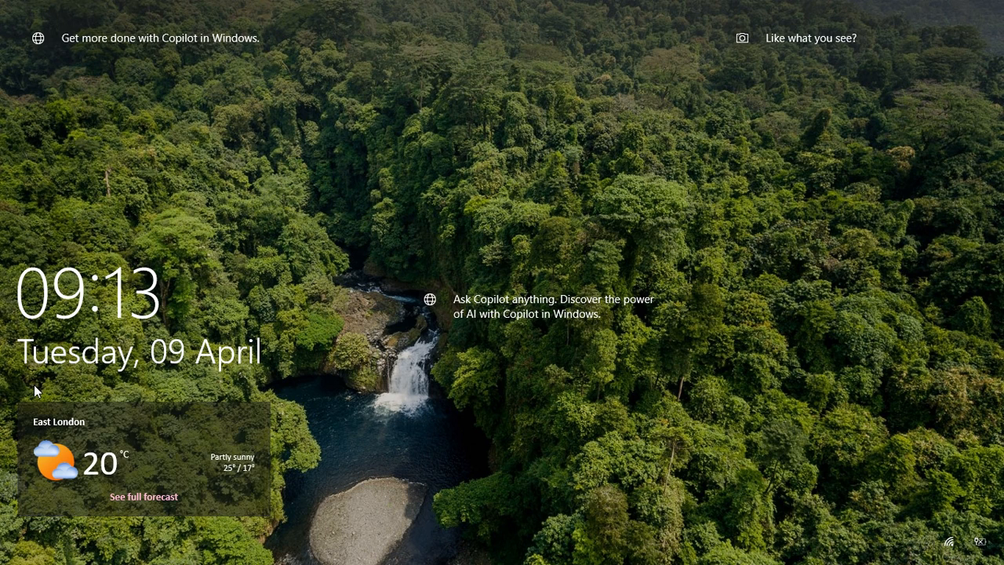
mouse_move(204, 411)
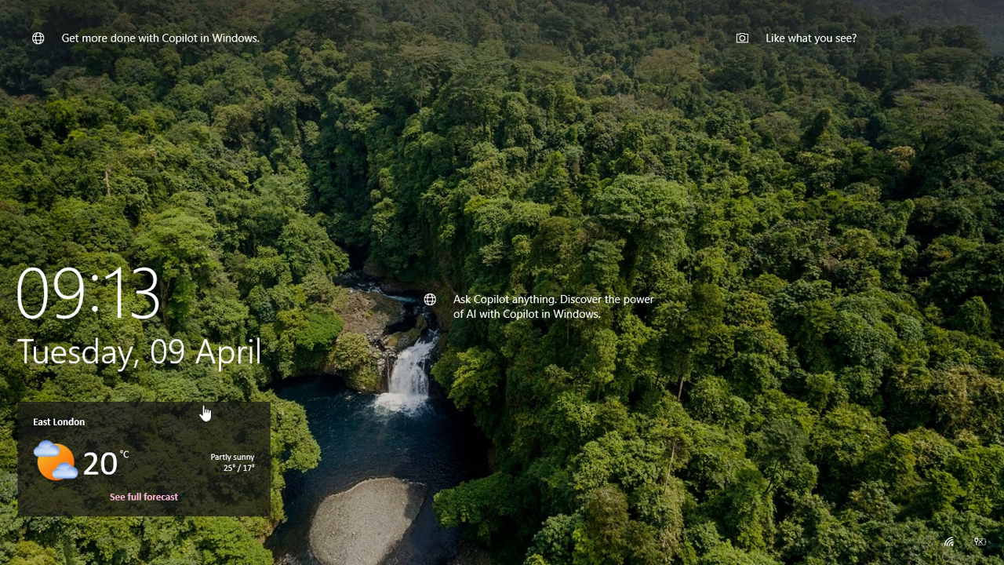
mouse_move(176, 433)
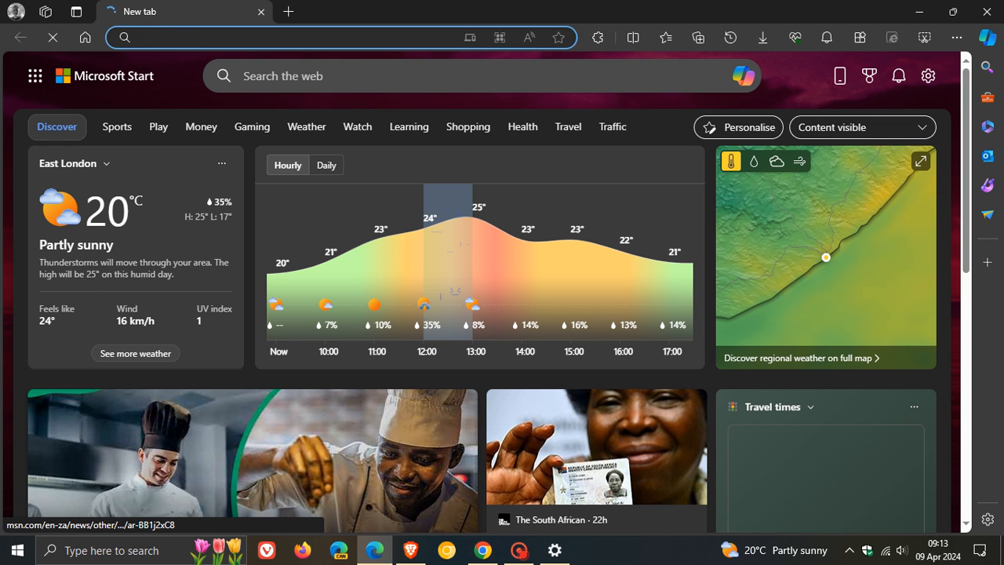
mouse_move(604, 212)
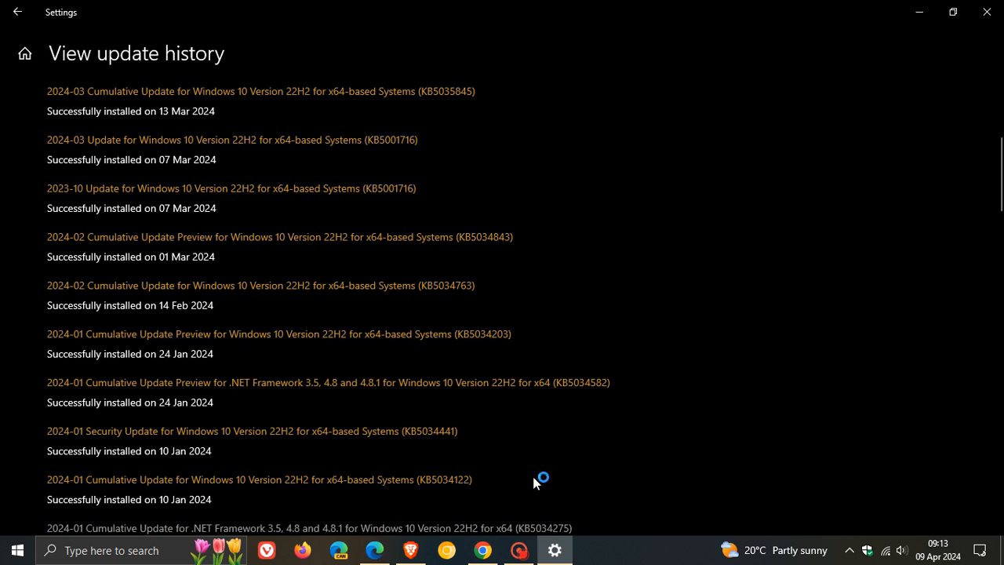
Return to Settings Home and go into Personalization
left_click(19, 13)
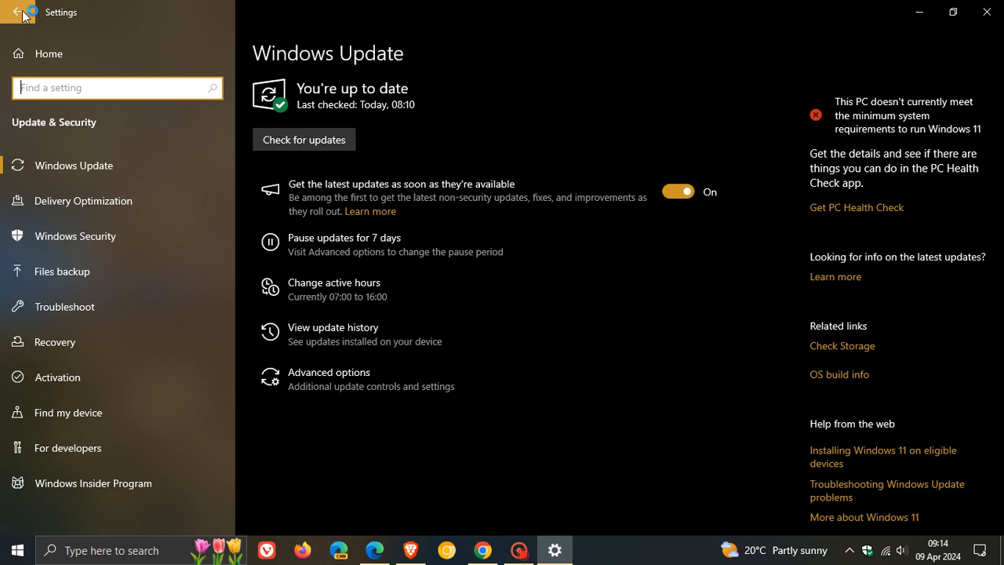
left_click(14, 14)
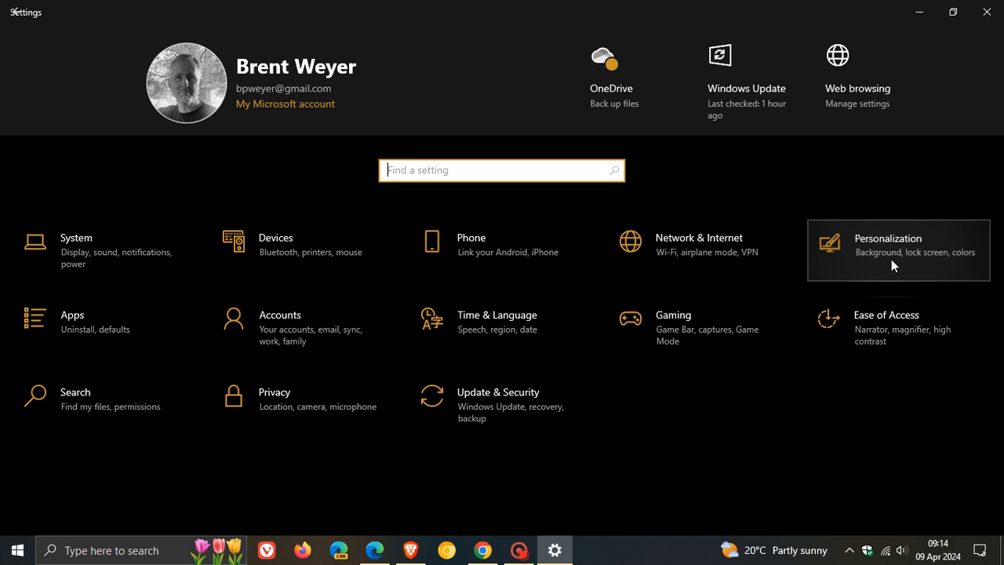
left_click(898, 251)
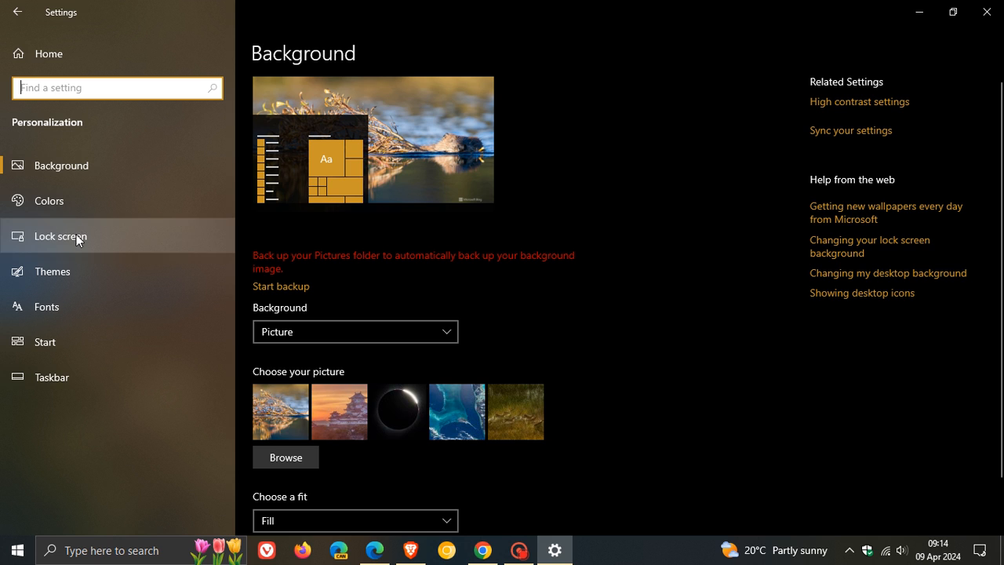
On the Lock screen page, set the detailed-status app to None instead of Weather
left_click(59, 235)
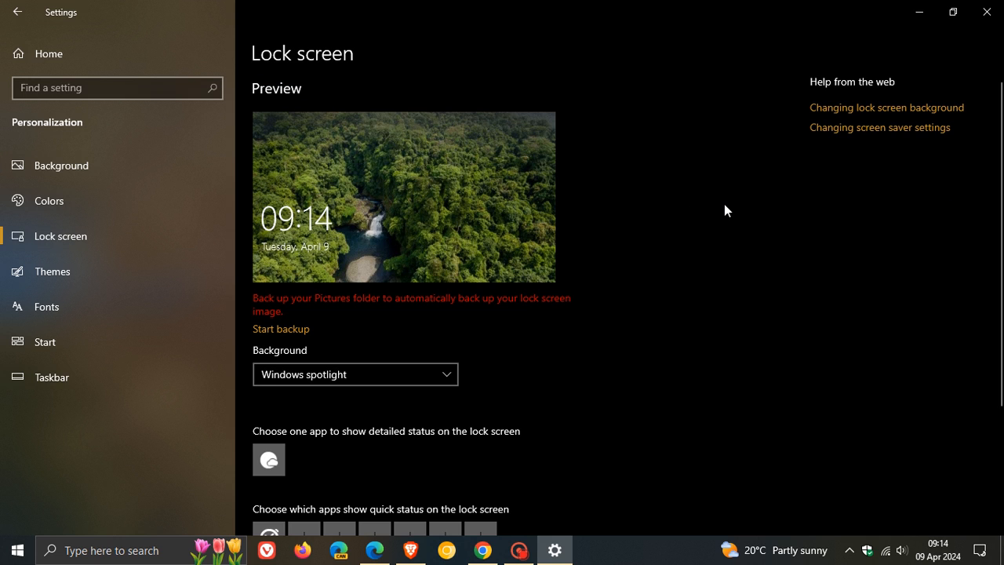
scroll("down", 3)
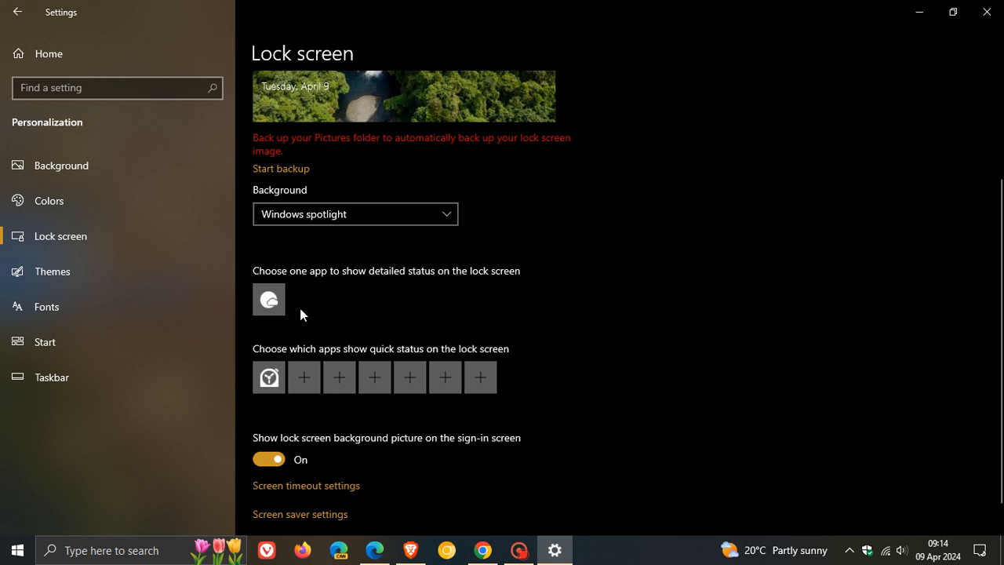
left_click(268, 299)
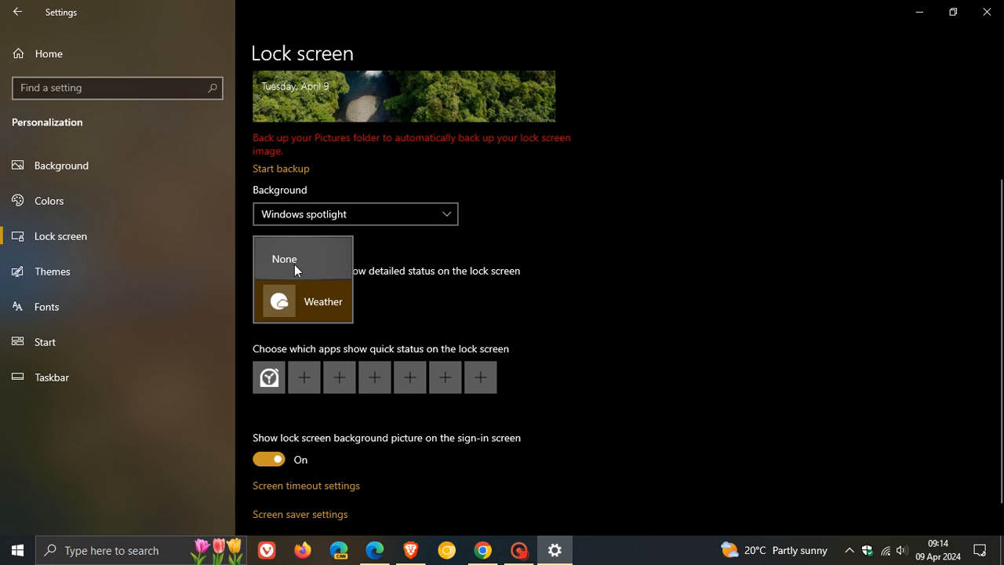
left_click(284, 258)
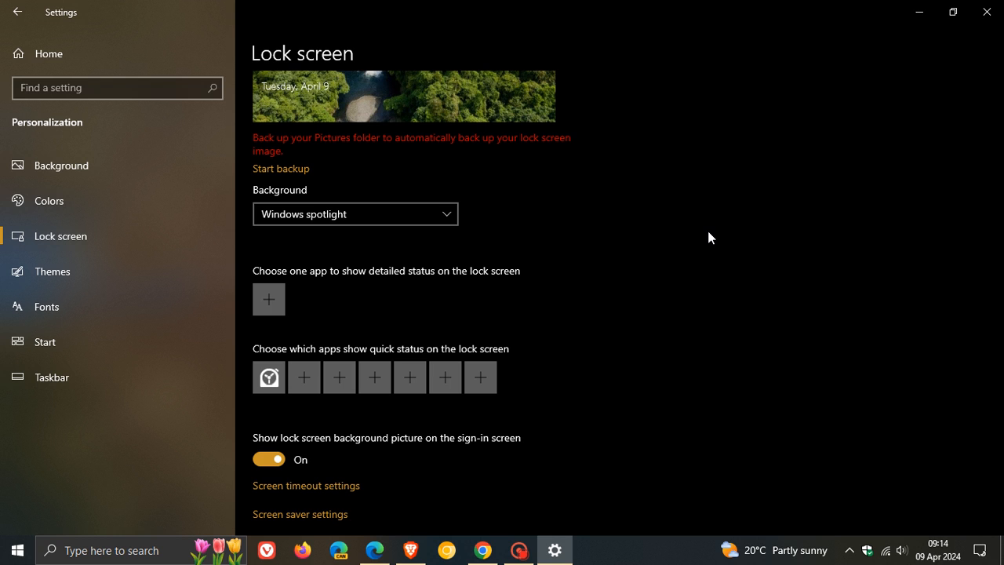
mouse_move(866, 82)
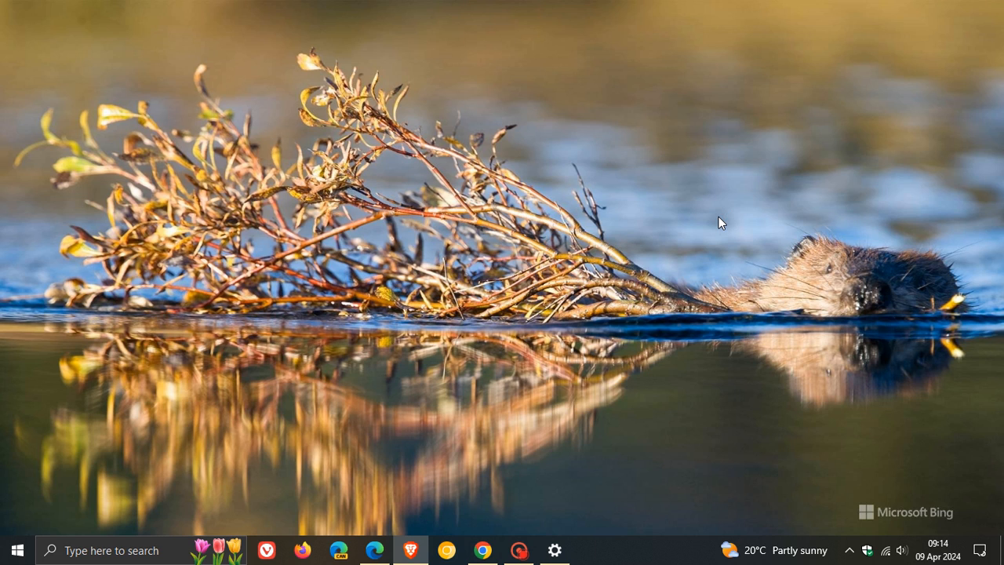
mouse_move(622, 222)
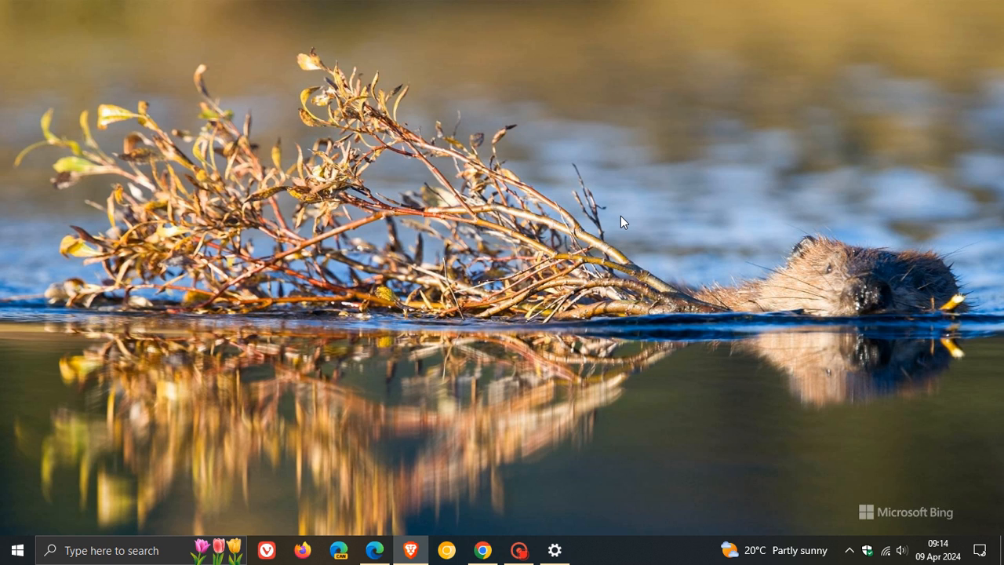